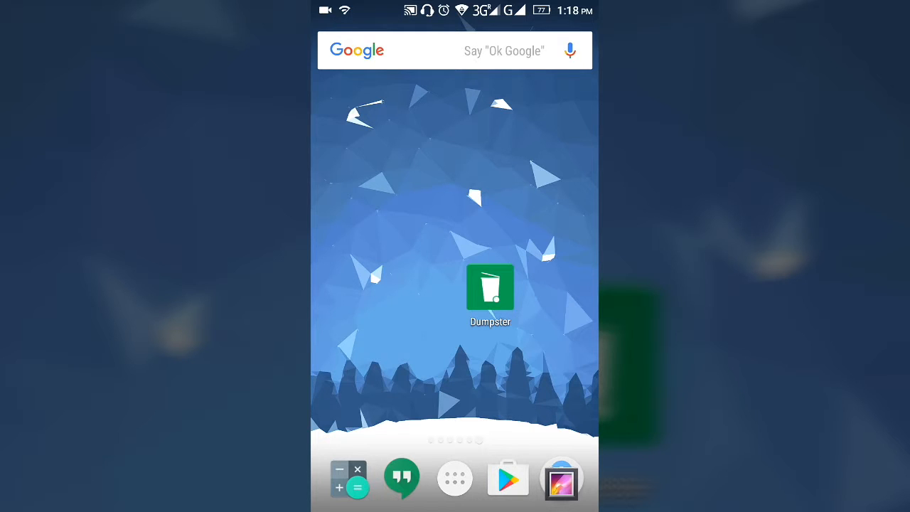
- Launch Dumpster from the home screen and reach its Settings screen
left_click(489, 287)
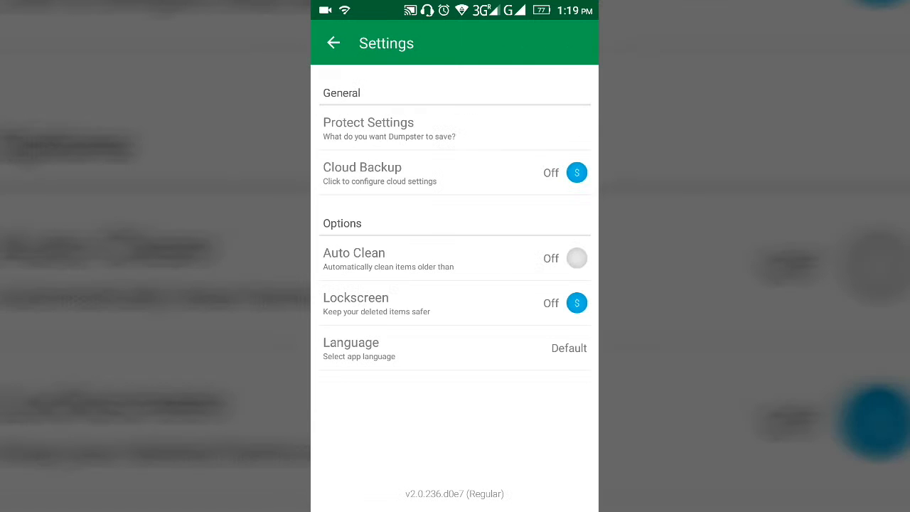
- Review the Protect Settings file types, then head to Cloud Backup's Upgrade screen
left_click(369, 128)
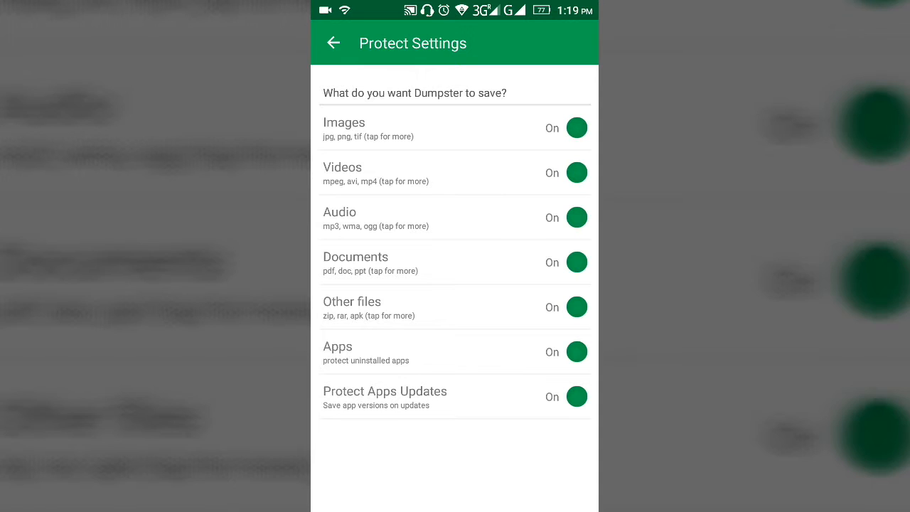
left_click(333, 42)
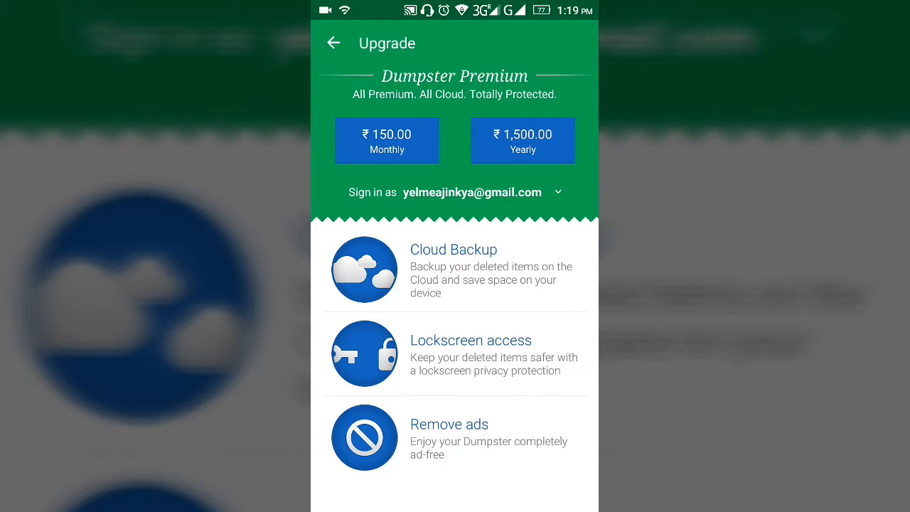
- Leave the Upgrade page and browse the Language list, keeping Default
left_click(335, 43)
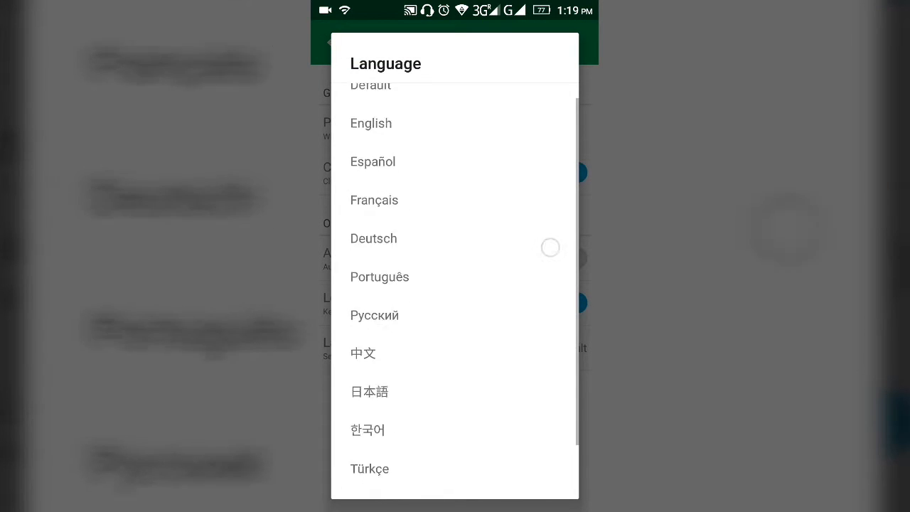
scroll("down", 3)
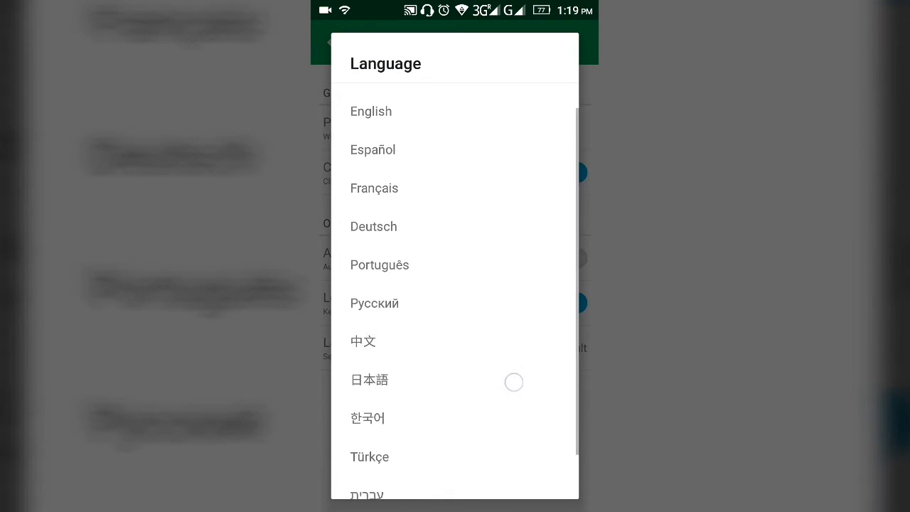
scroll("down", 3)
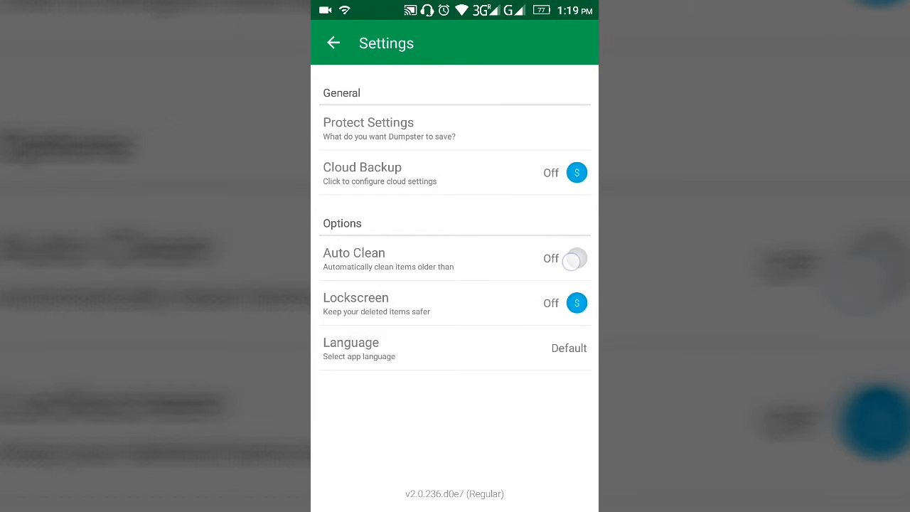
- Delete the My_Stuff photo from the Gallery so it tops the recycle bin, and view its details
left_click(352, 254)
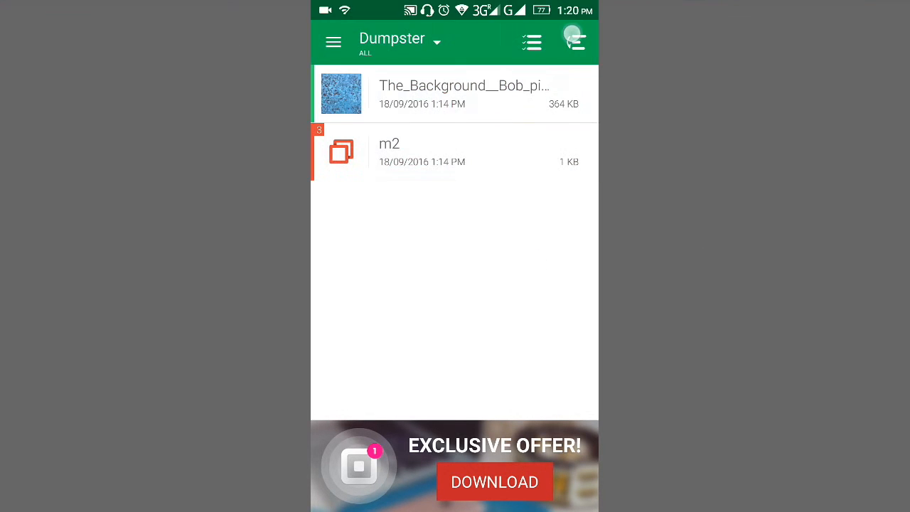
left_click(574, 42)
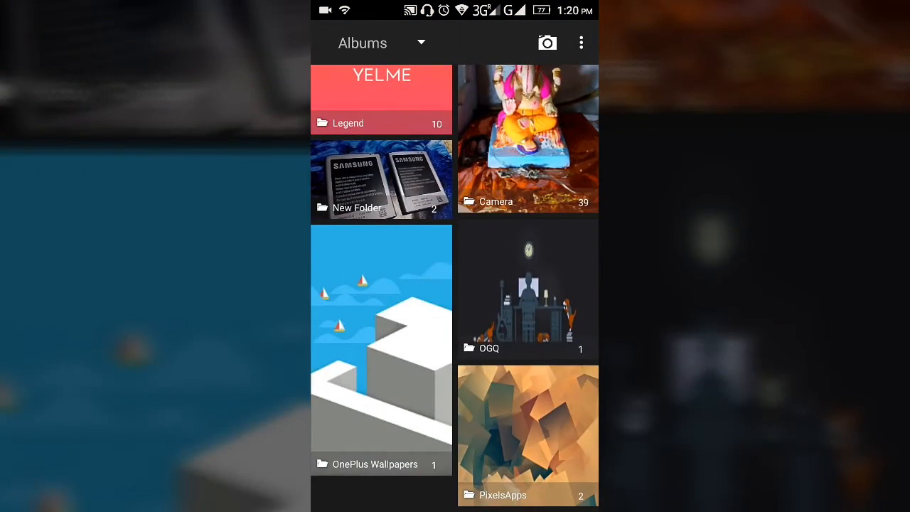
left_click(528, 435)
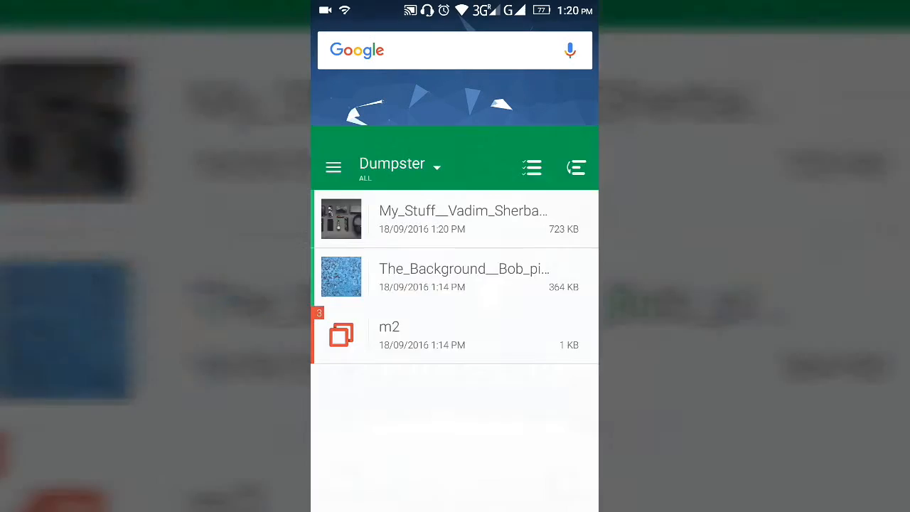
left_click(462, 219)
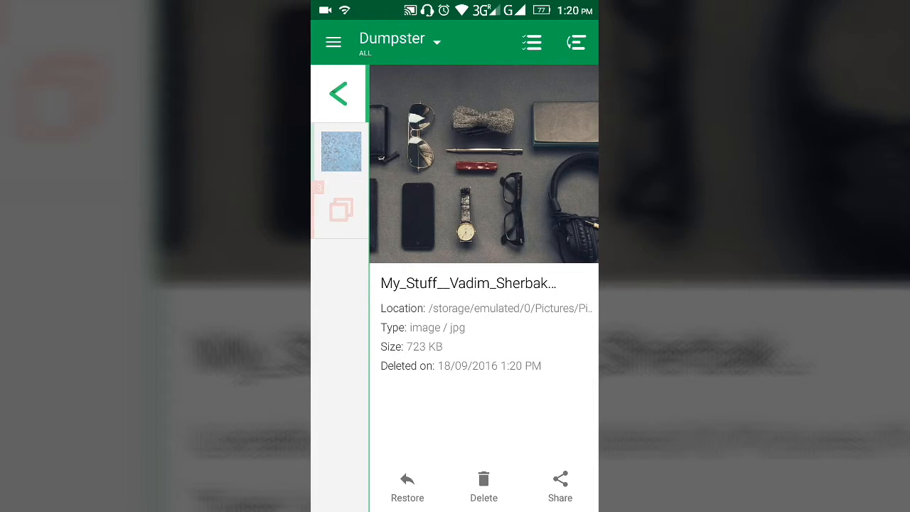
- Check the My_Stuff image's storage location, then restore it to its original folder
left_click(560, 486)
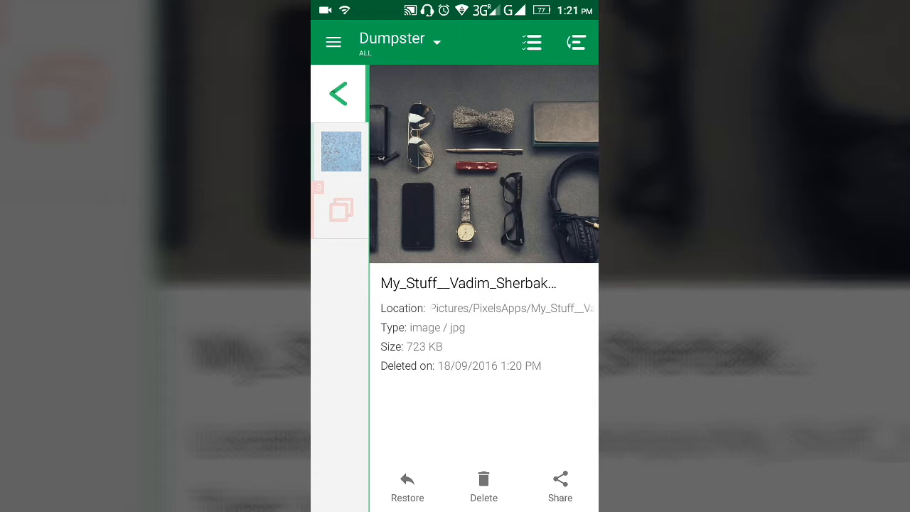
left_click(483, 486)
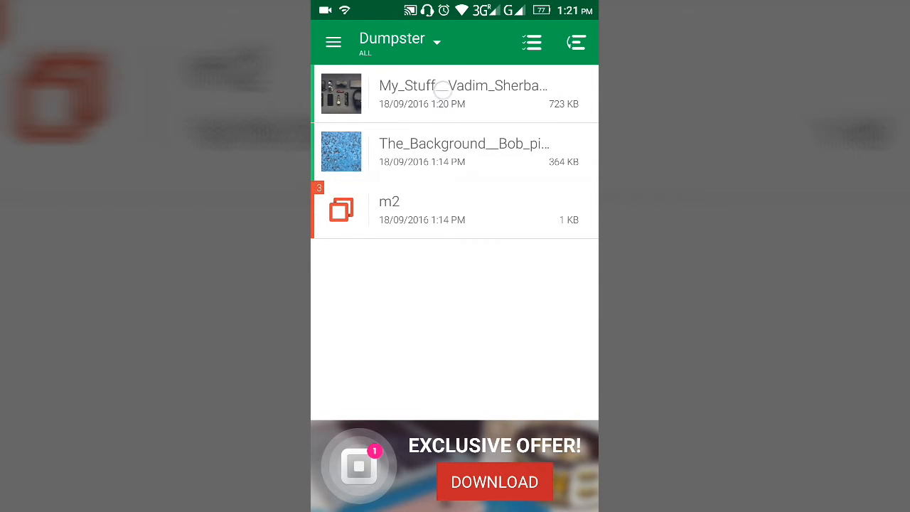
left_click(455, 94)
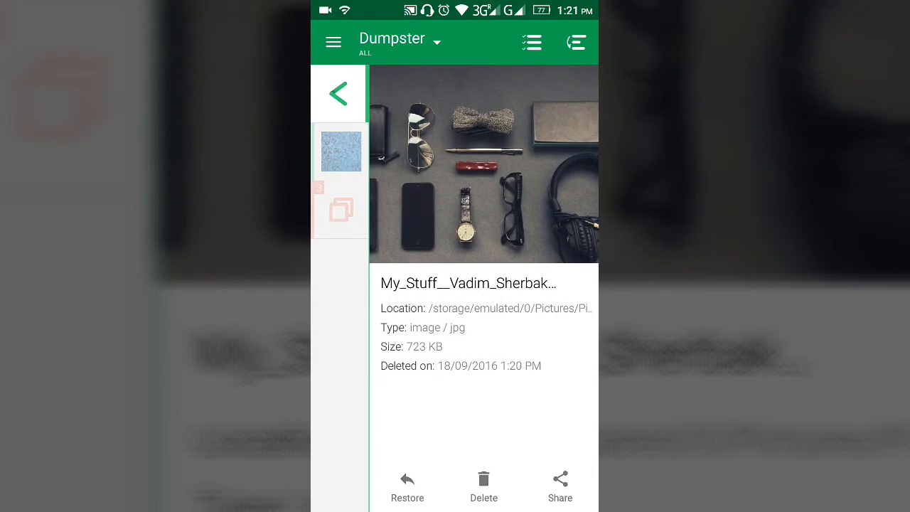
left_click(339, 94)
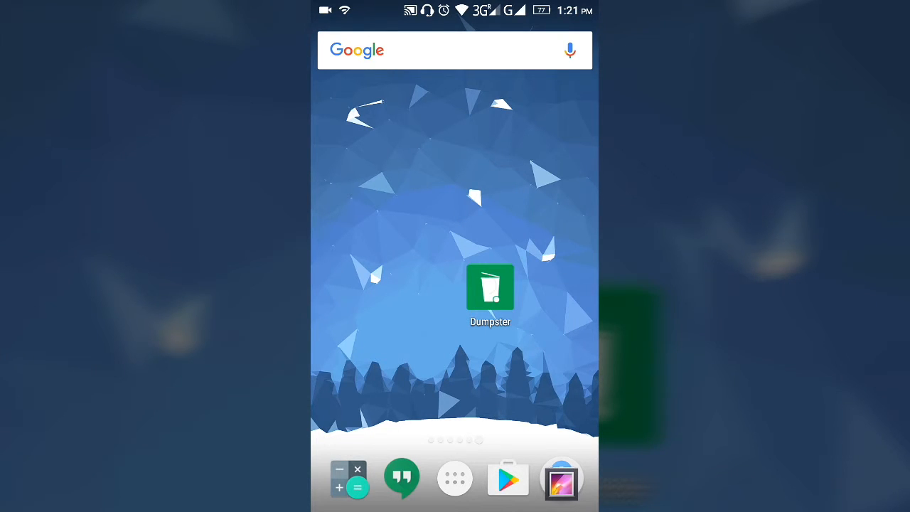
- Relaunch Dumpster and view the premium upgrade plans from the side menu
left_click(489, 287)
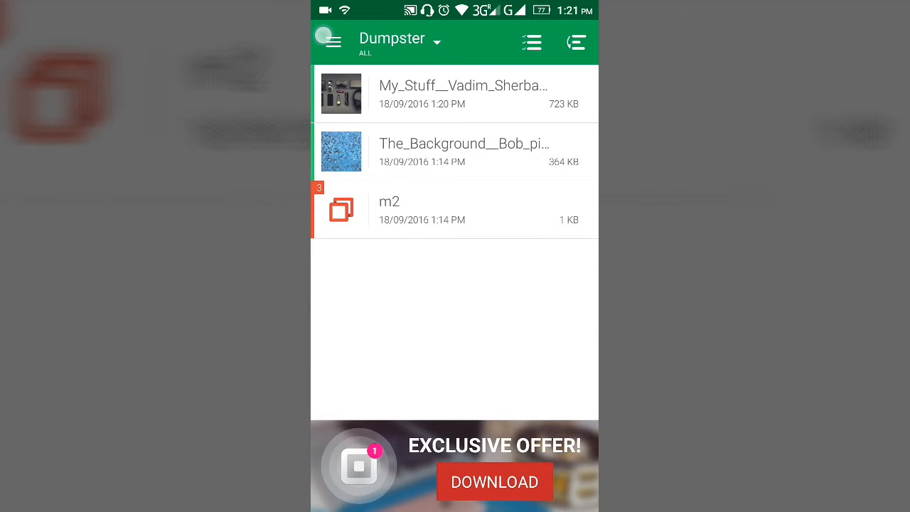
left_click(329, 40)
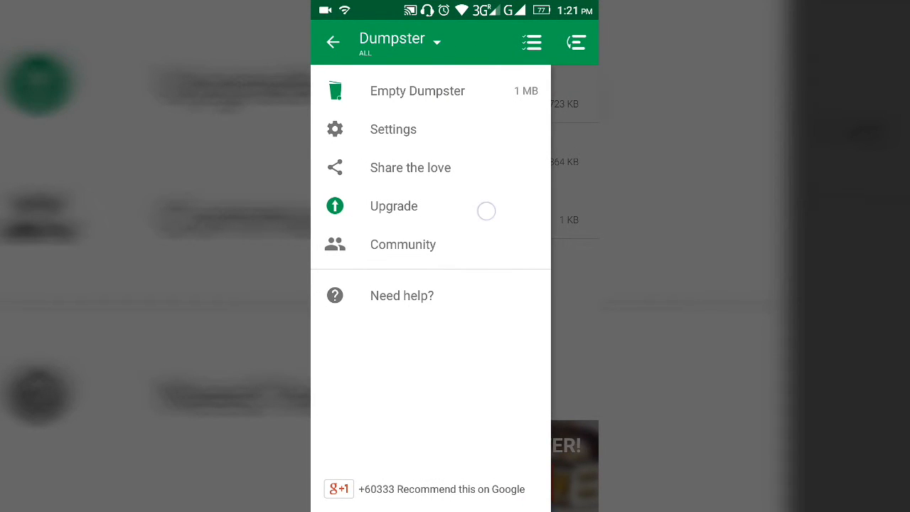
left_click(333, 41)
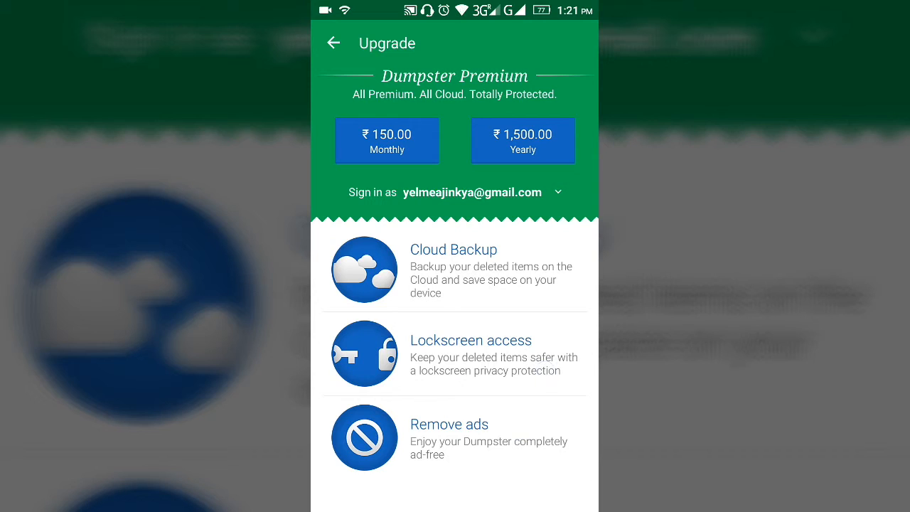
- View the sponsored Exclusive Offer, then return to bring up the category filter list
left_click(334, 43)
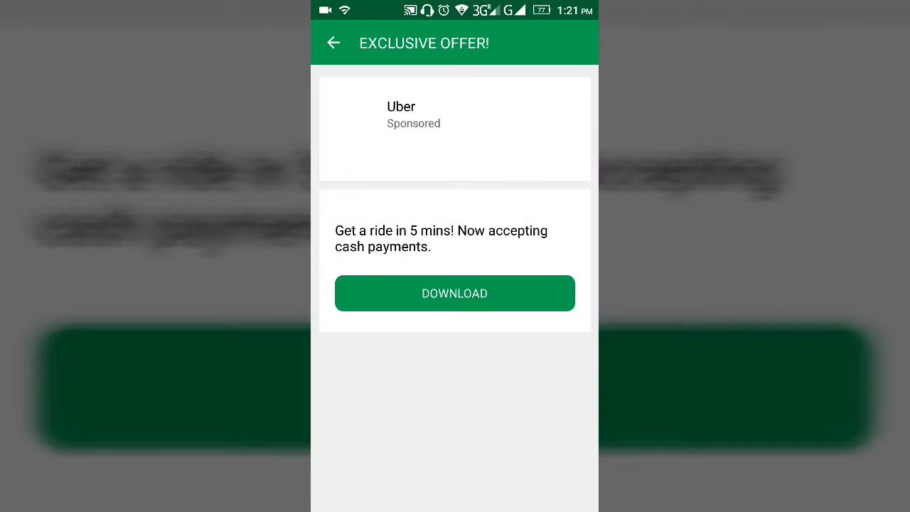
left_click(333, 43)
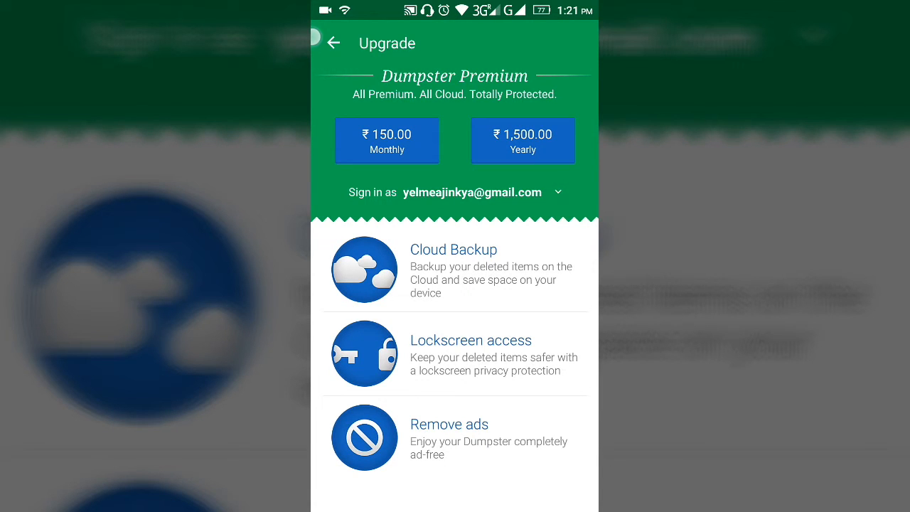
left_click(333, 42)
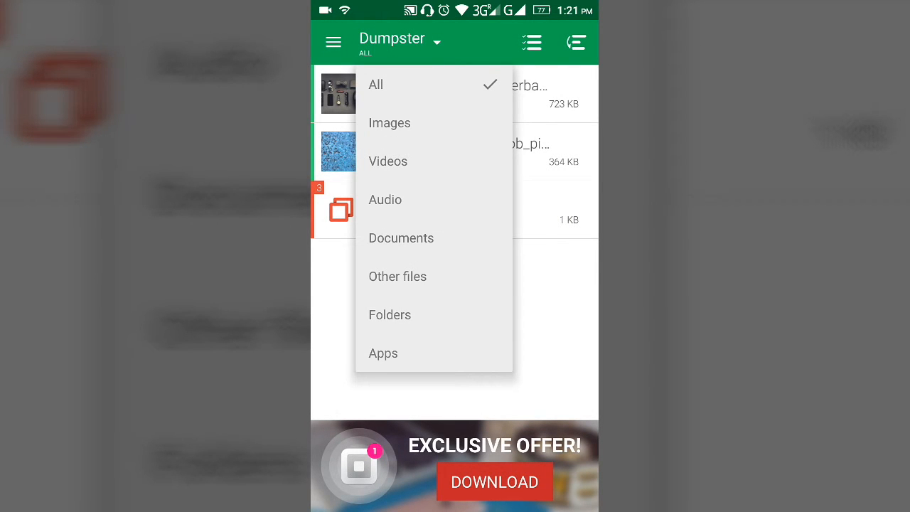
- Filter the bin to Apps, then go to the device's downloaded Apps list in Android Settings
left_click(384, 352)
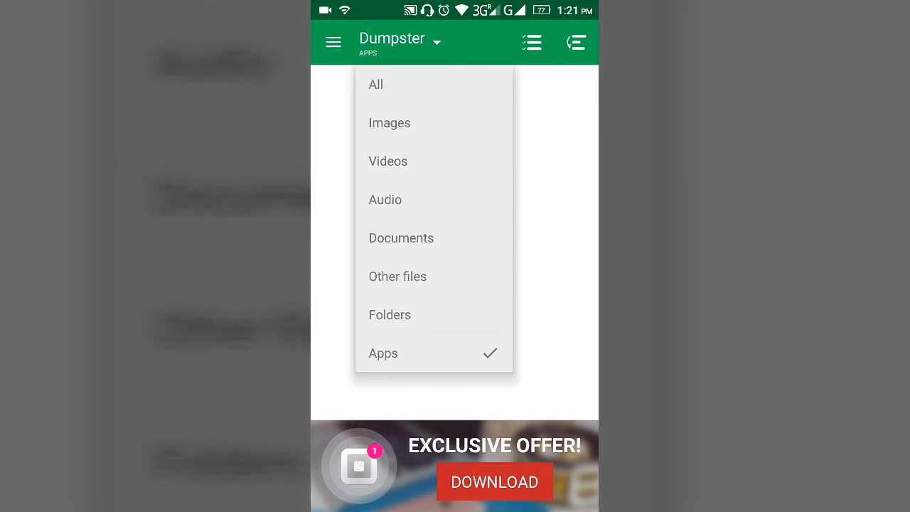
left_click(390, 122)
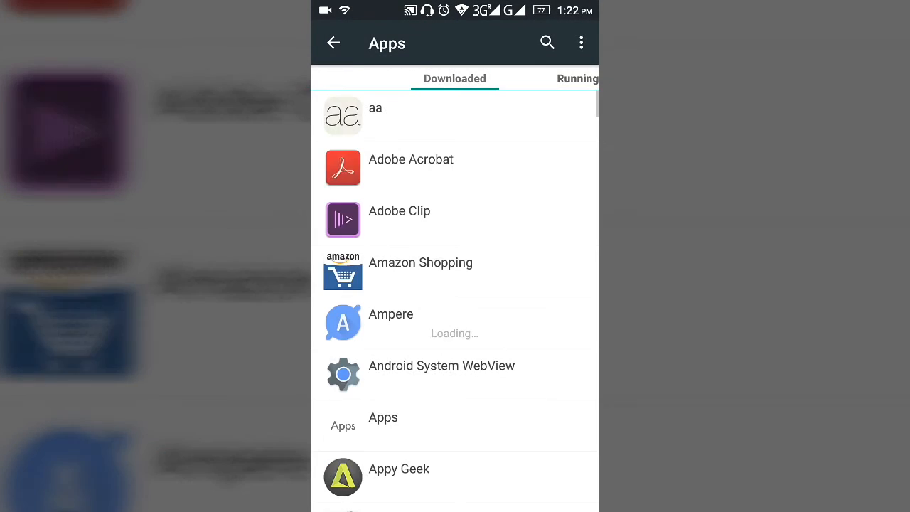
- Reach Dumpster's App info and cancel Manage Space to keep stored deleted items
scroll("down", 3)
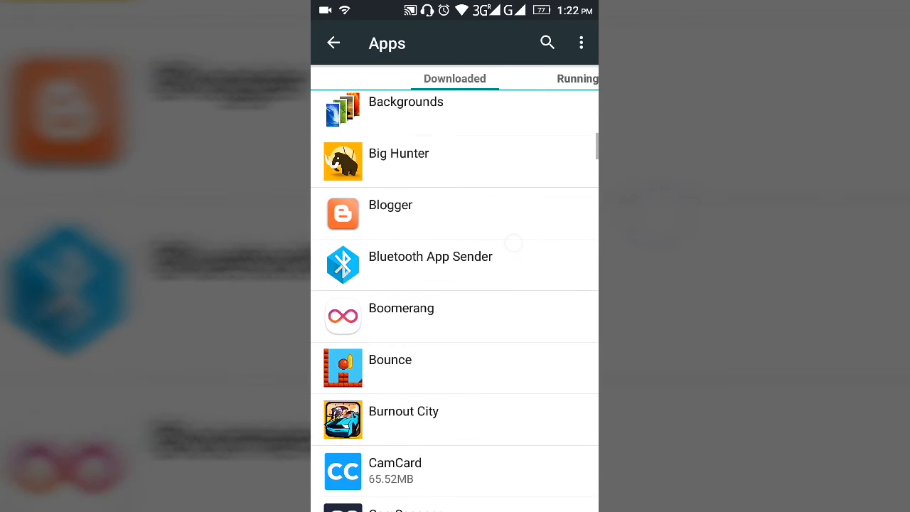
scroll("down", 3)
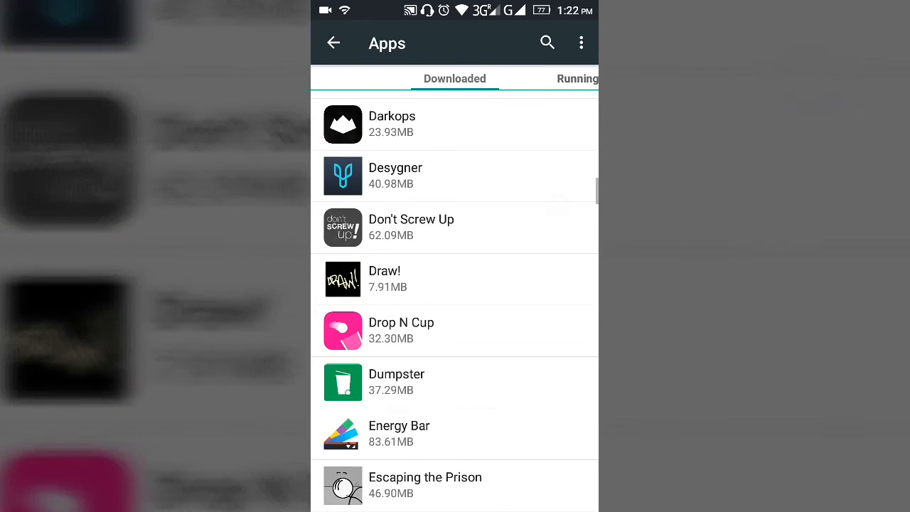
left_click(395, 381)
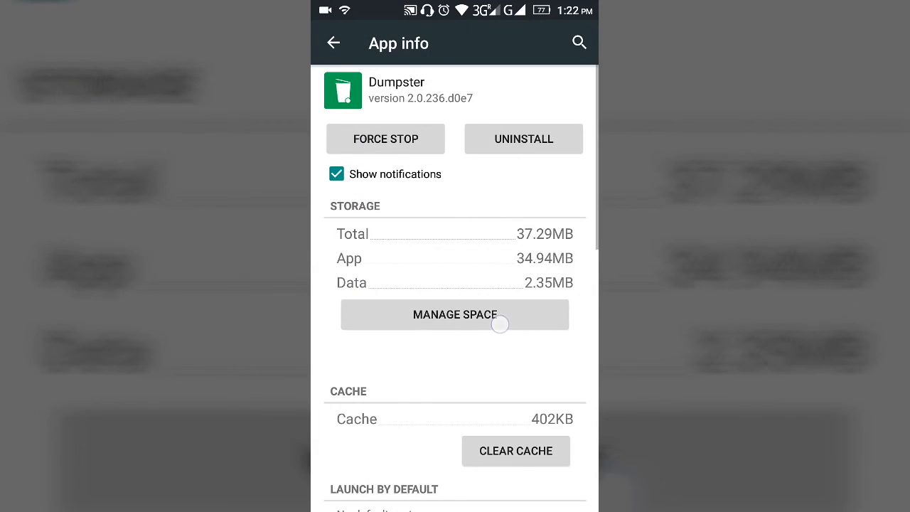
left_click(455, 314)
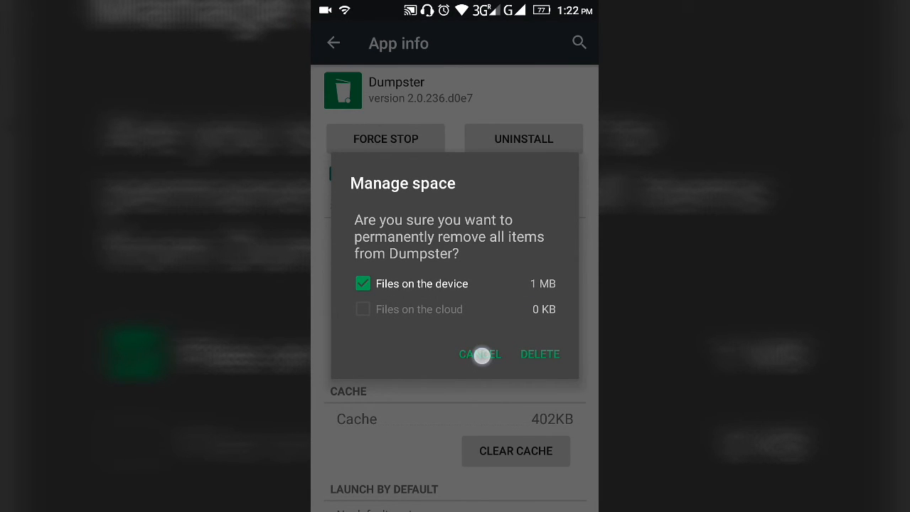
left_click(481, 354)
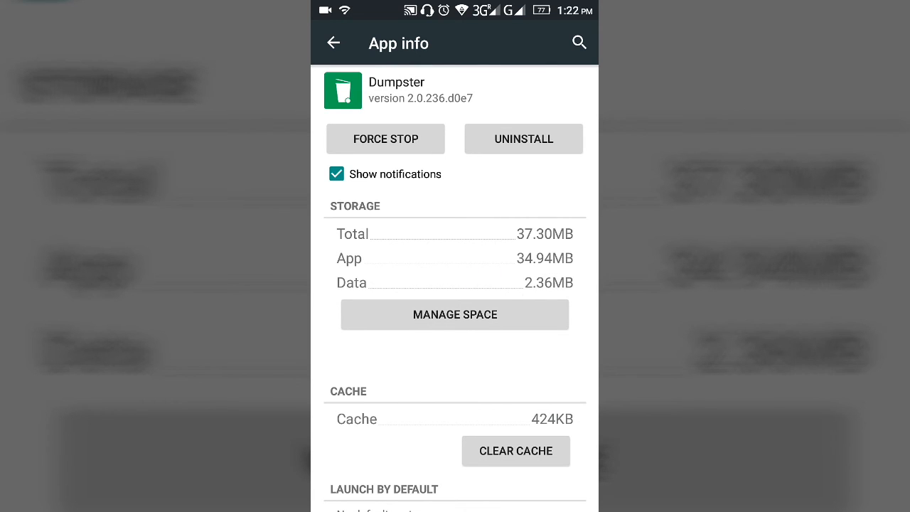
- Clear Dumpster's cache down to 0 bytes
left_click(454, 314)
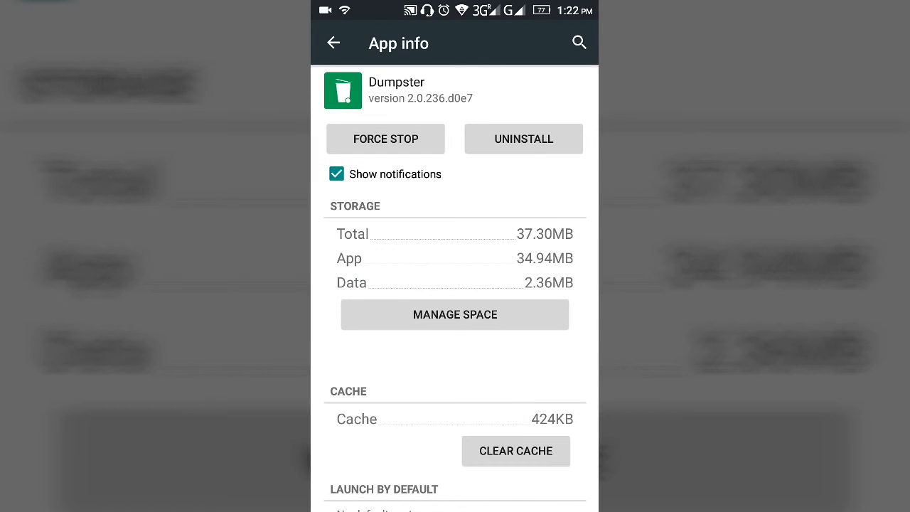
left_click(515, 450)
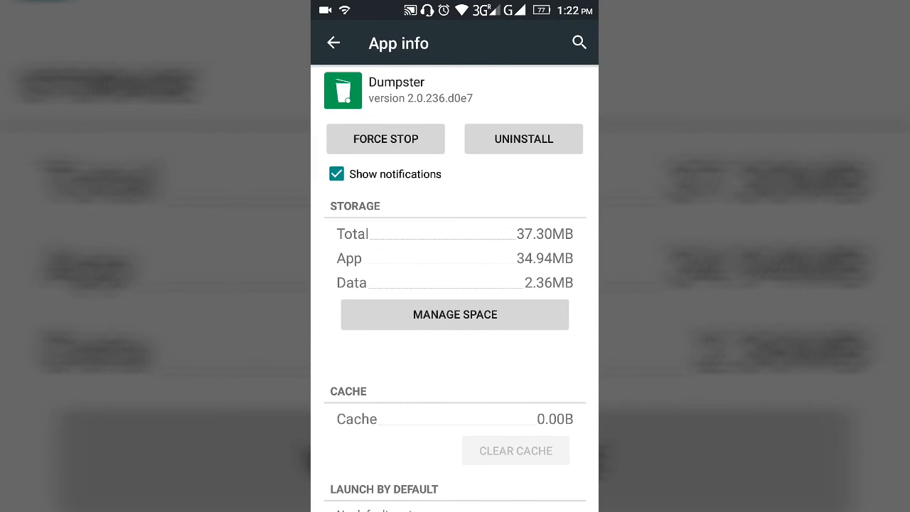